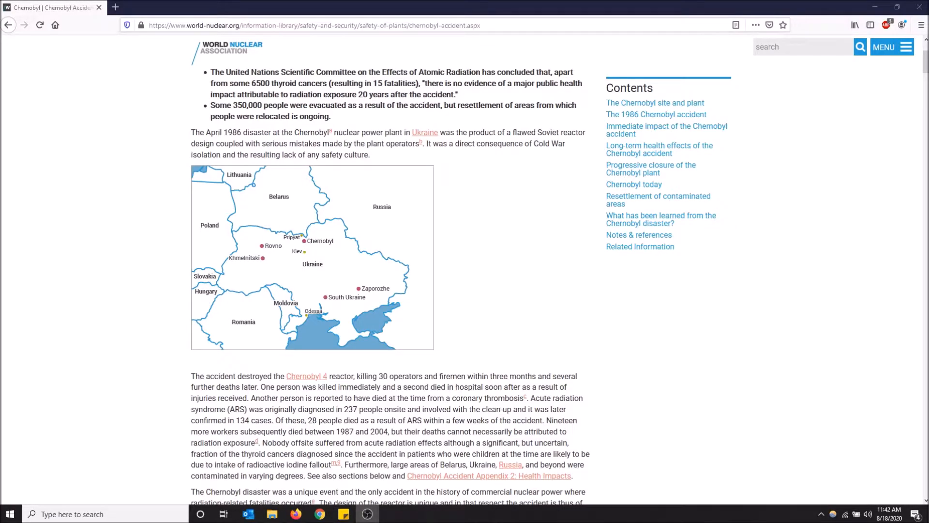
mouse_move(481, 379)
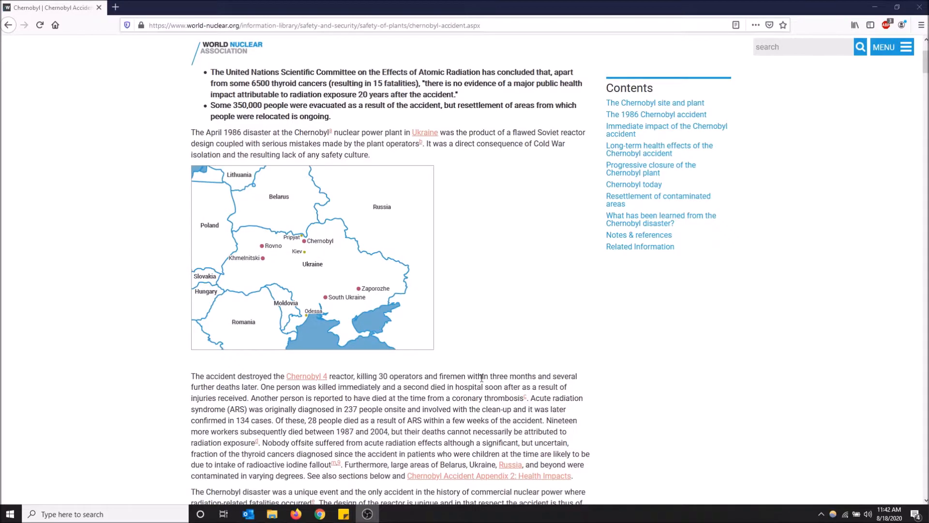
mouse_move(348, 287)
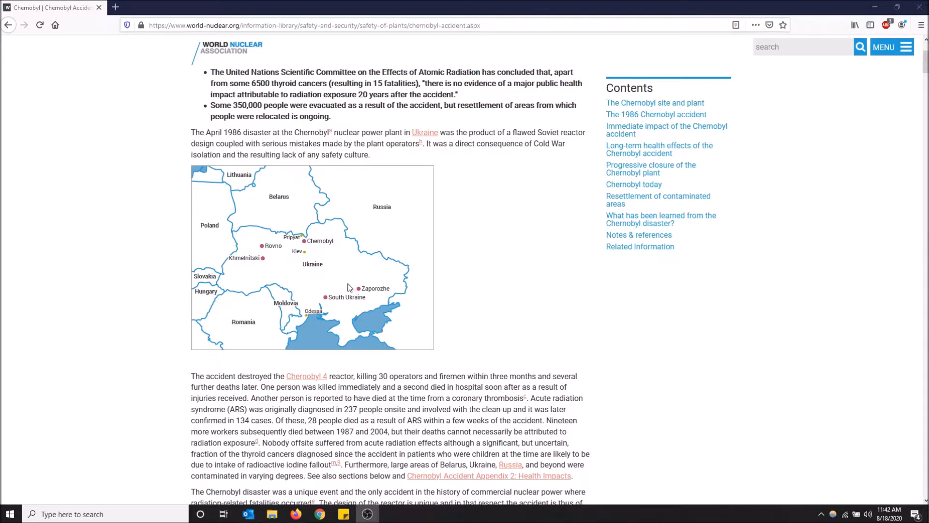
mouse_move(388, 288)
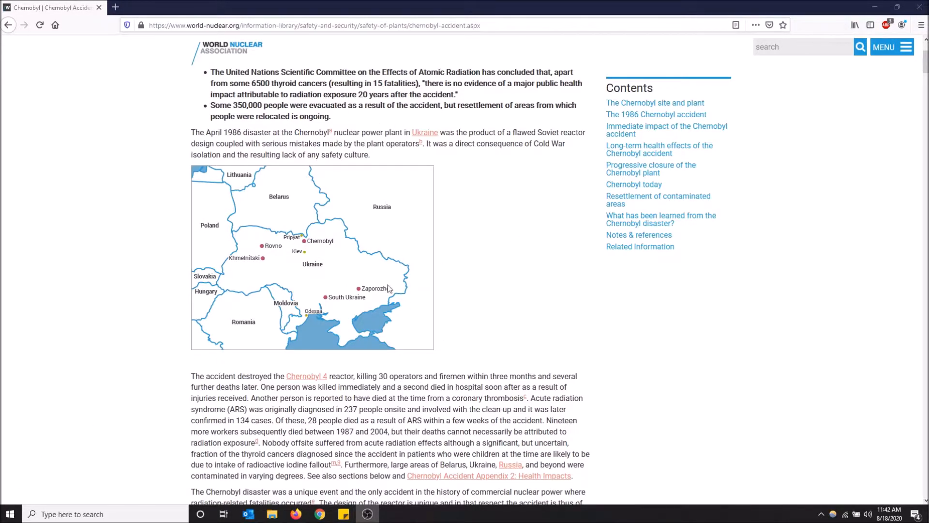
Search Firefox's add-ons site for "image search options" from the Add-ons Manager.
scroll(up, 3)
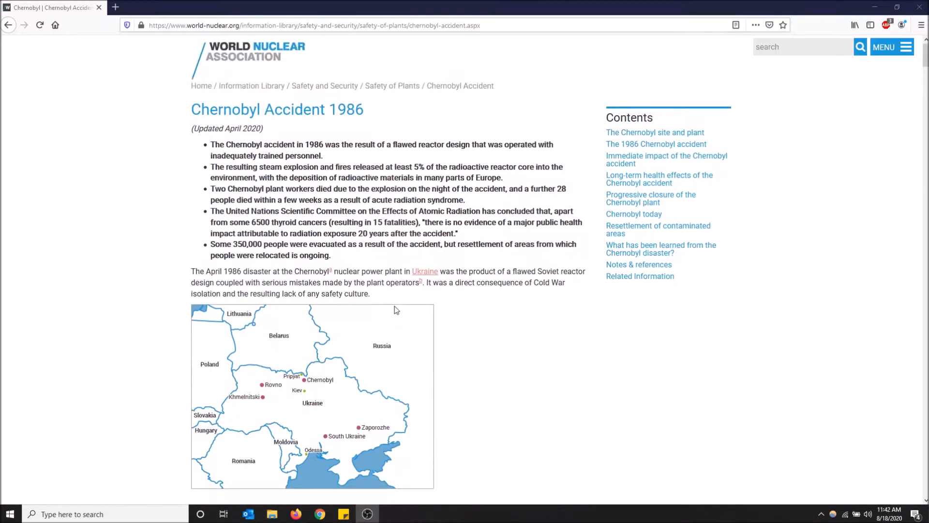
scroll(down, 3)
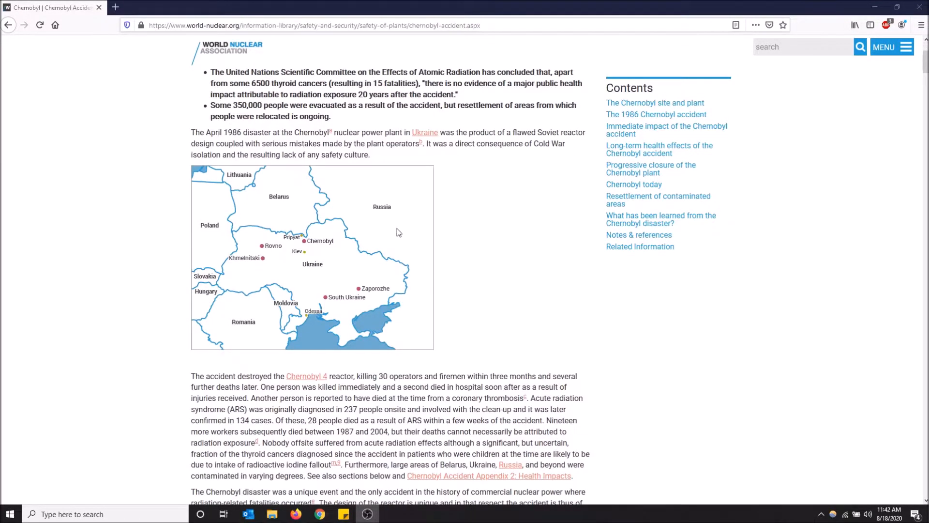
mouse_move(357, 225)
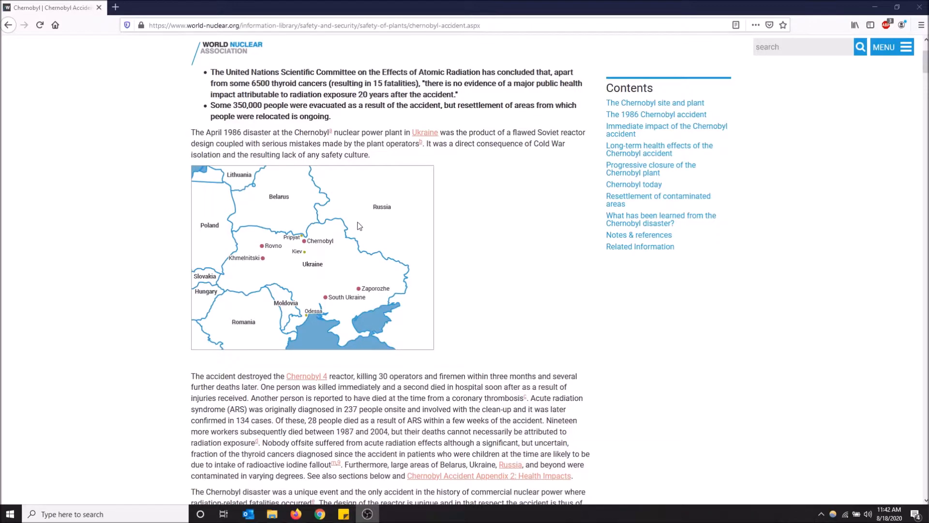
mouse_move(254, 288)
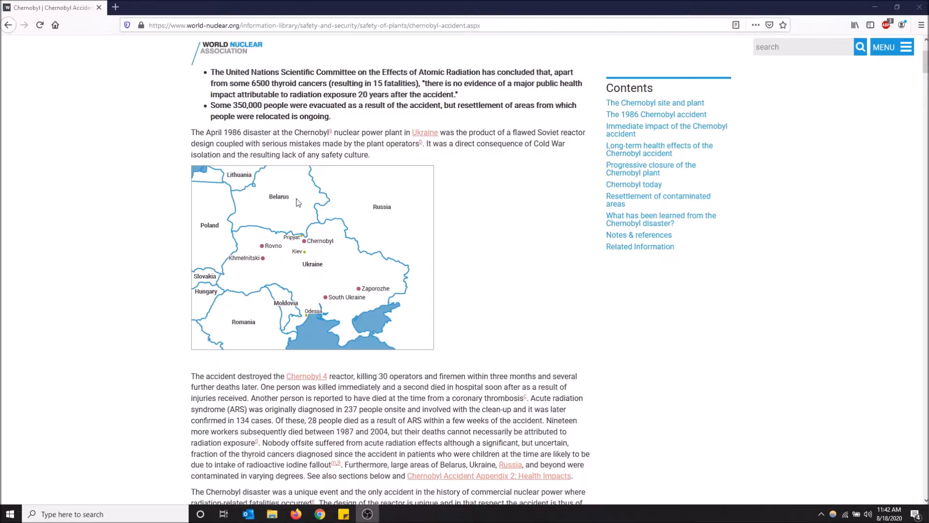
mouse_move(606, 179)
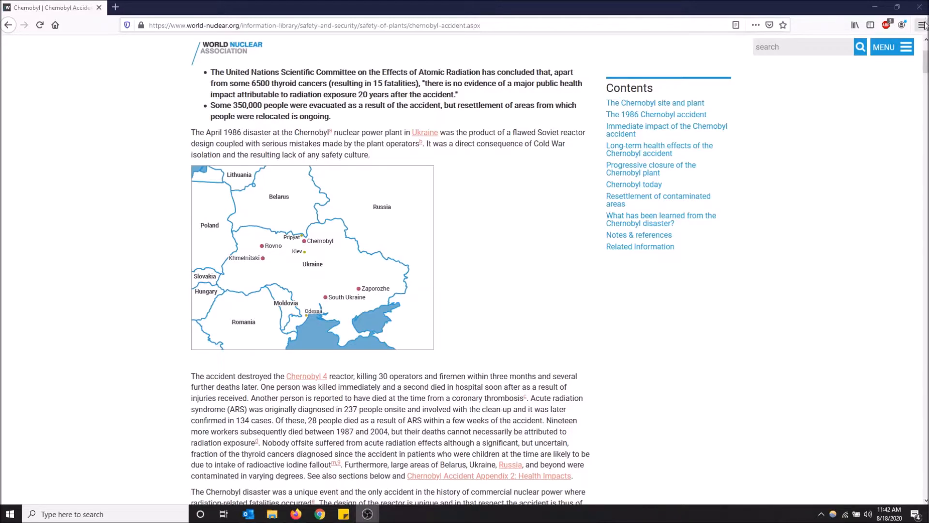
mouse_move(924, 25)
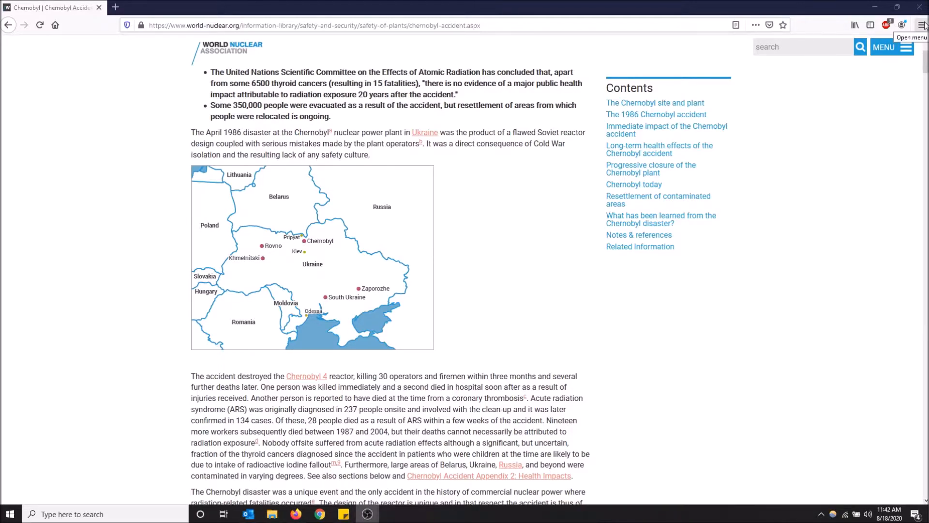
click(920, 25)
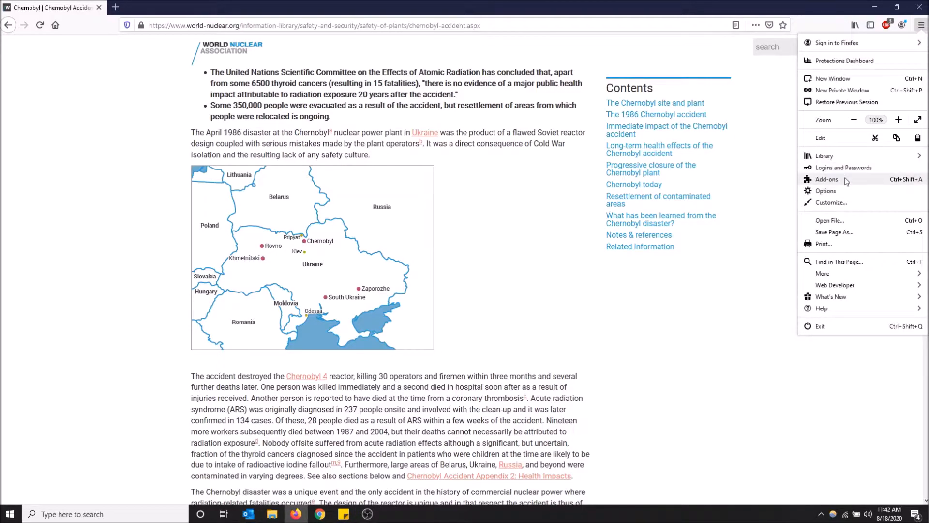
click(826, 179)
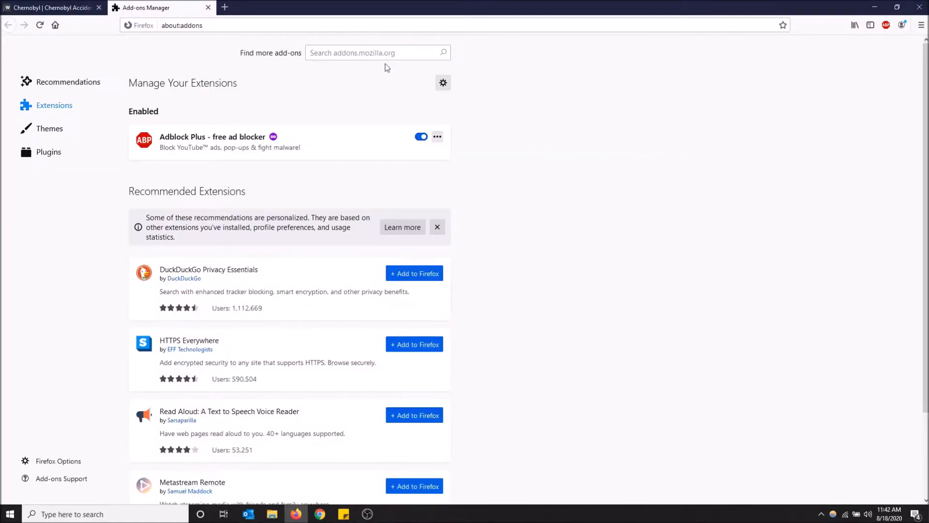
click(377, 53)
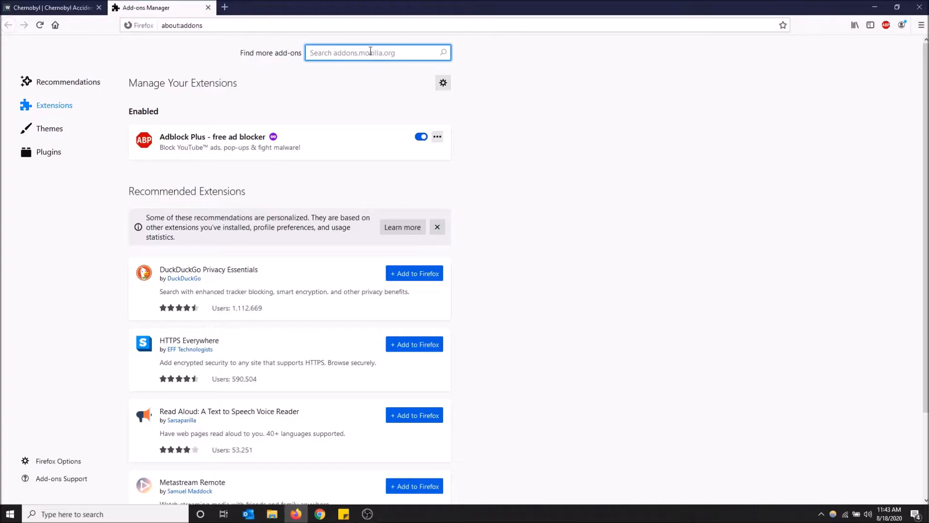
text(image search options)
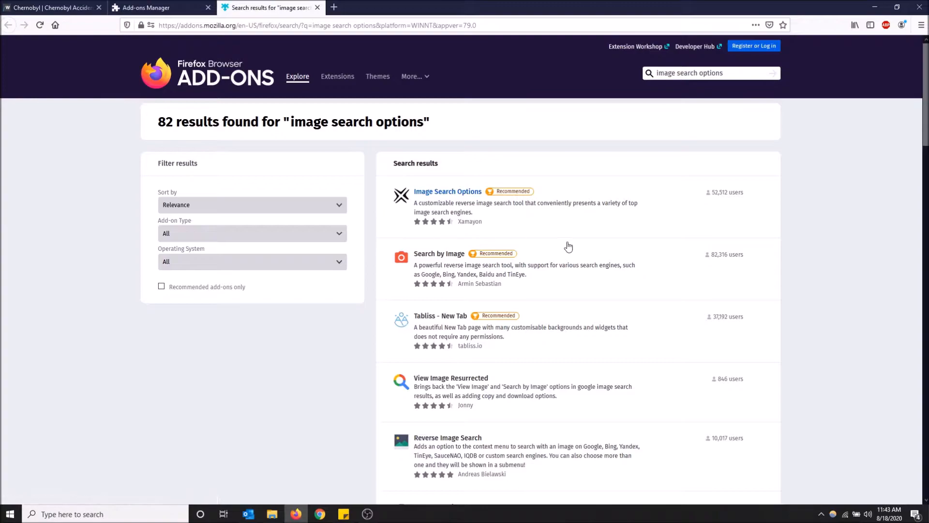
mouse_move(477, 196)
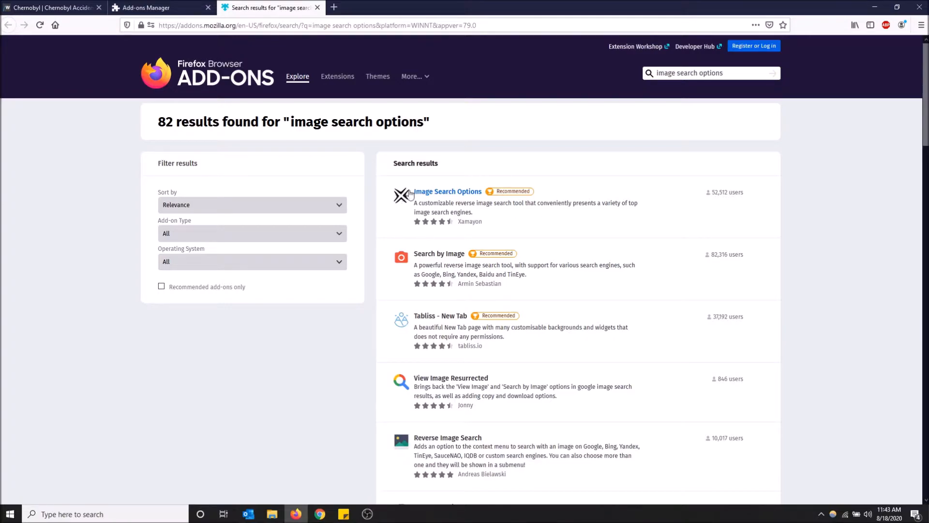
mouse_move(437, 195)
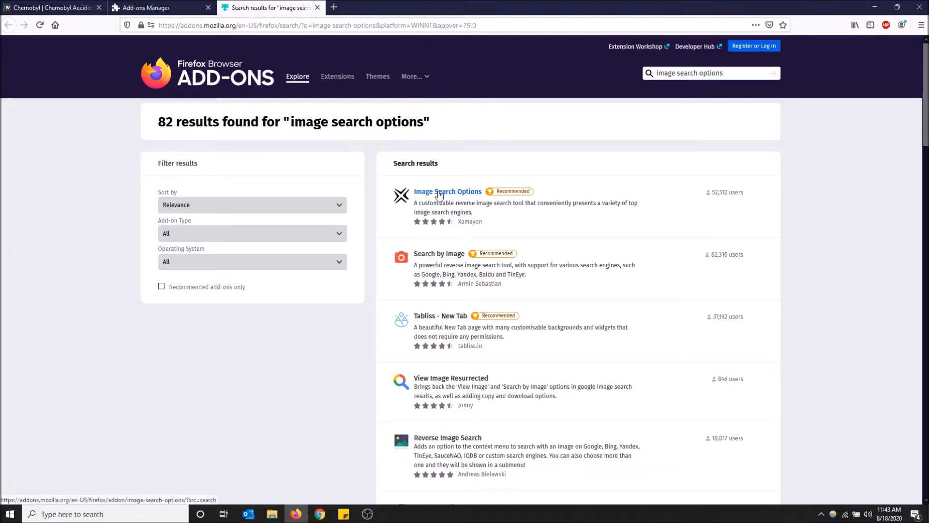
Add Image Search Options to Firefox and approve its requested permissions.
click(447, 191)
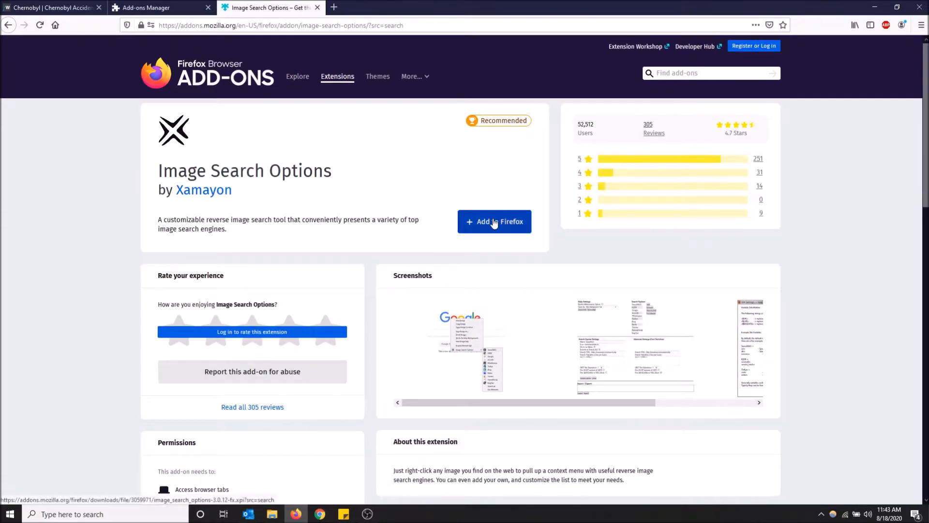
click(493, 221)
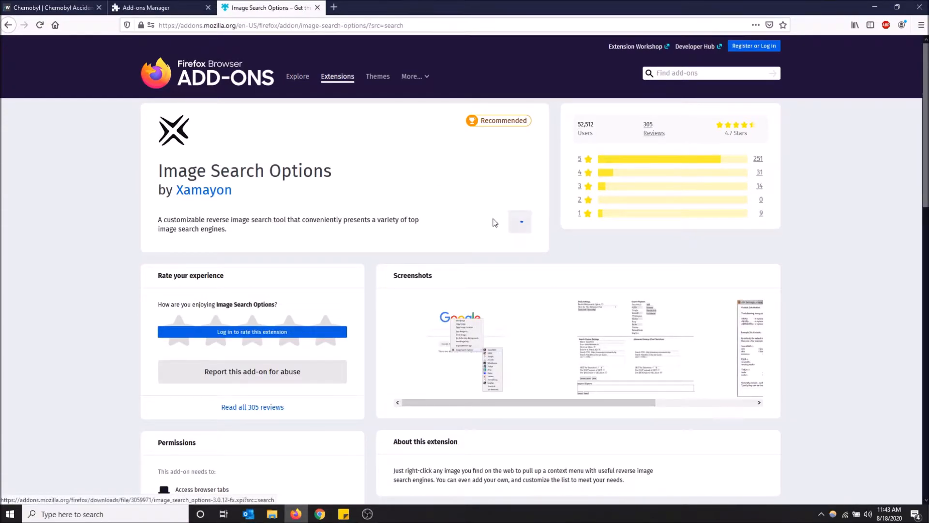
click(520, 221)
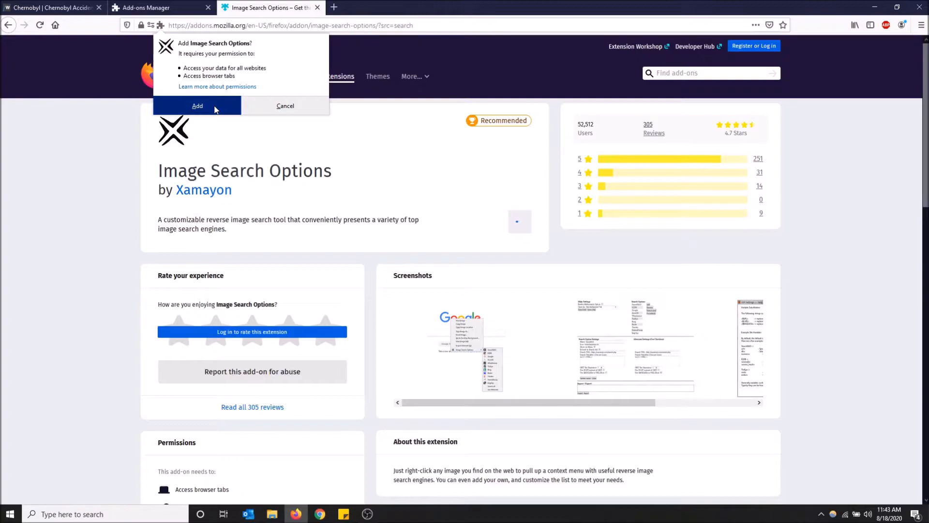
click(197, 106)
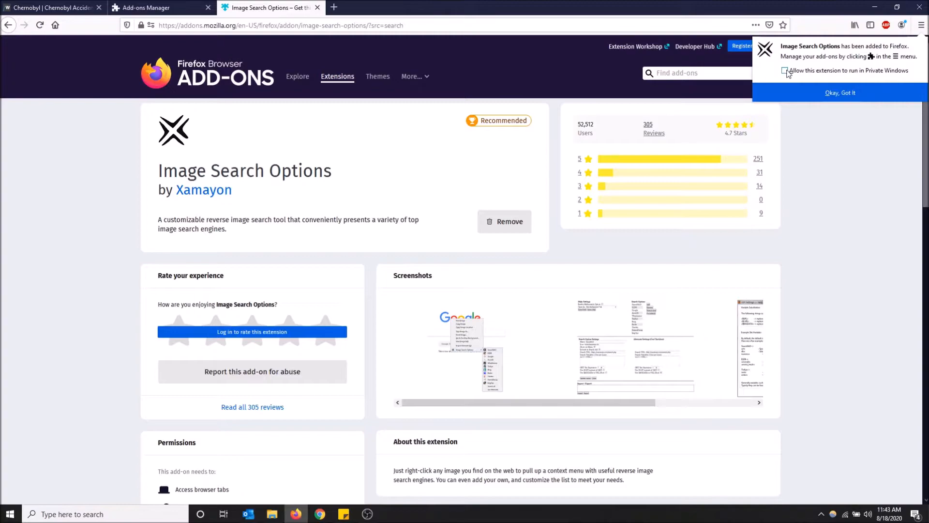
Allow the extension in private windows, acknowledge the install notice, and return to the Chernobyl article.
click(785, 70)
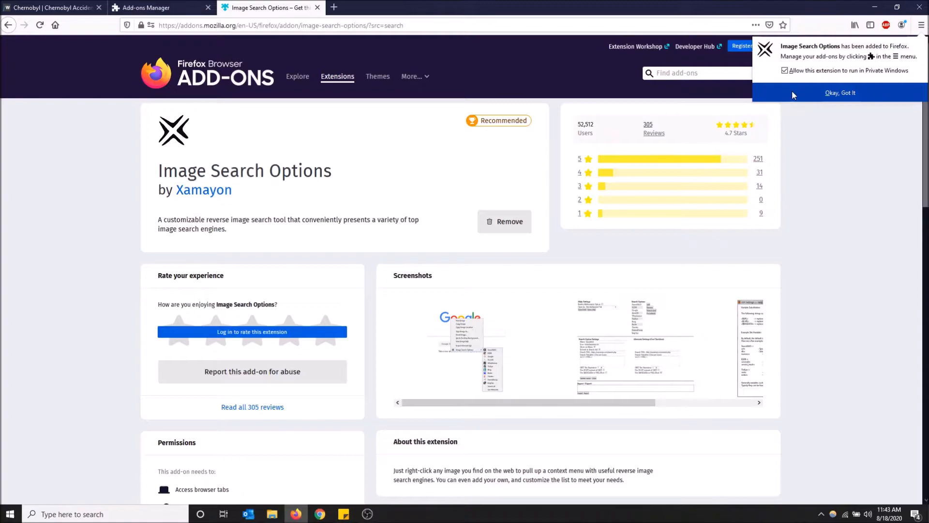
click(839, 93)
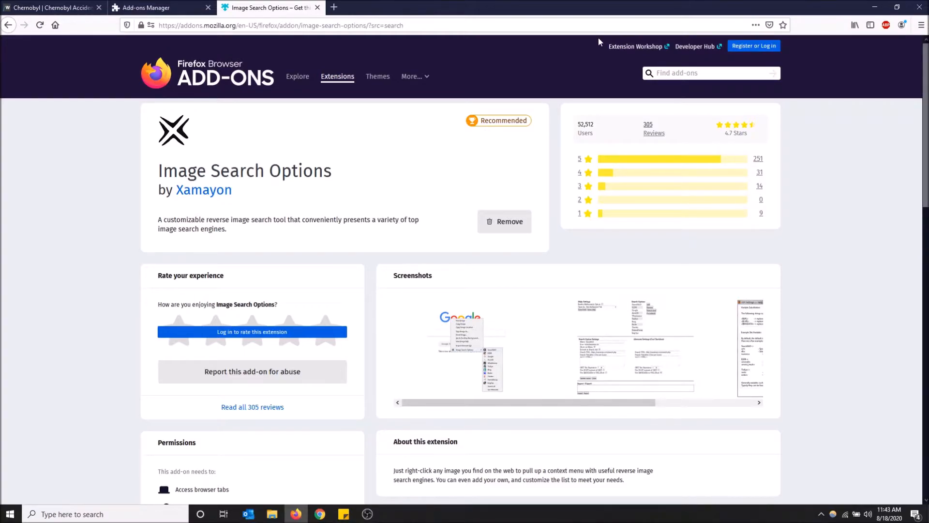
click(51, 7)
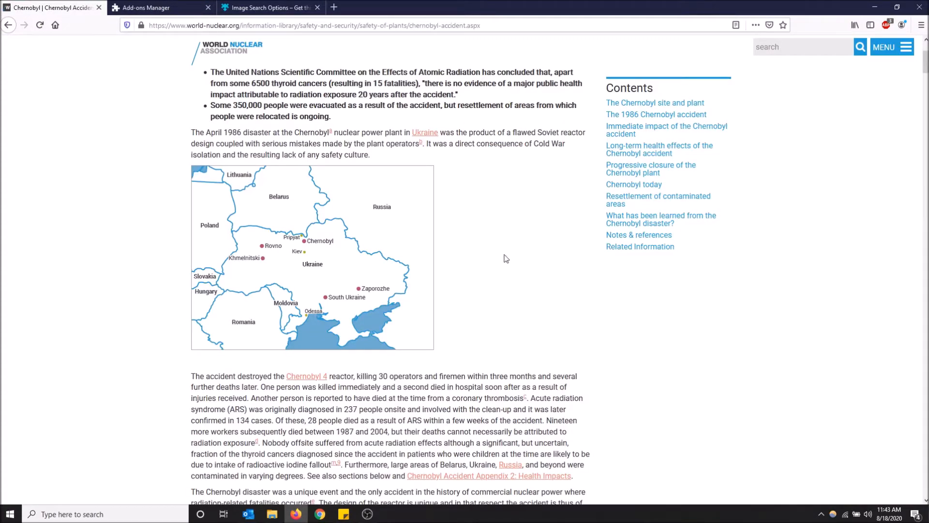
mouse_move(332, 220)
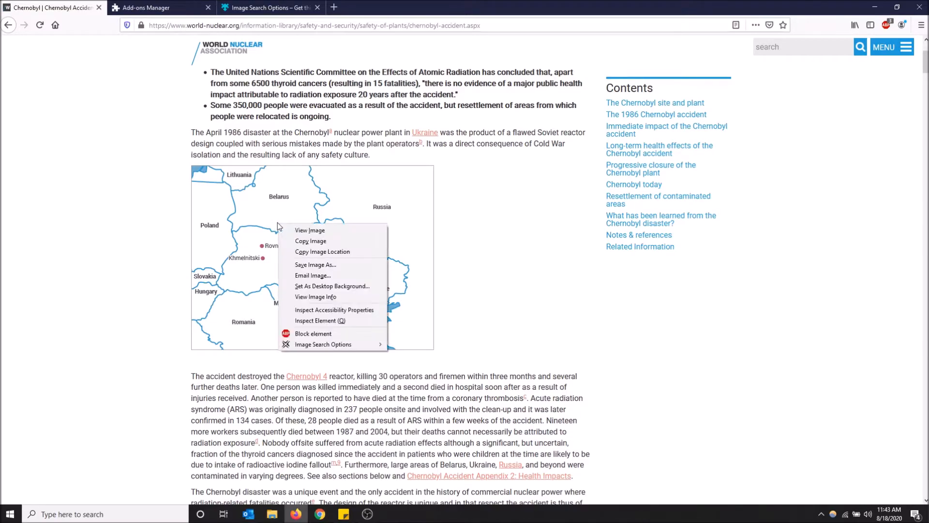
mouse_move(324, 345)
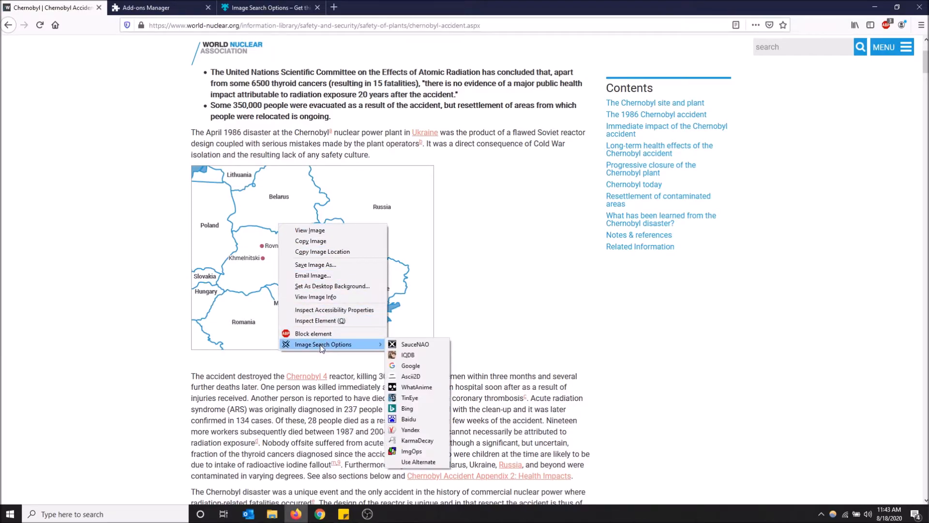
mouse_move(316, 346)
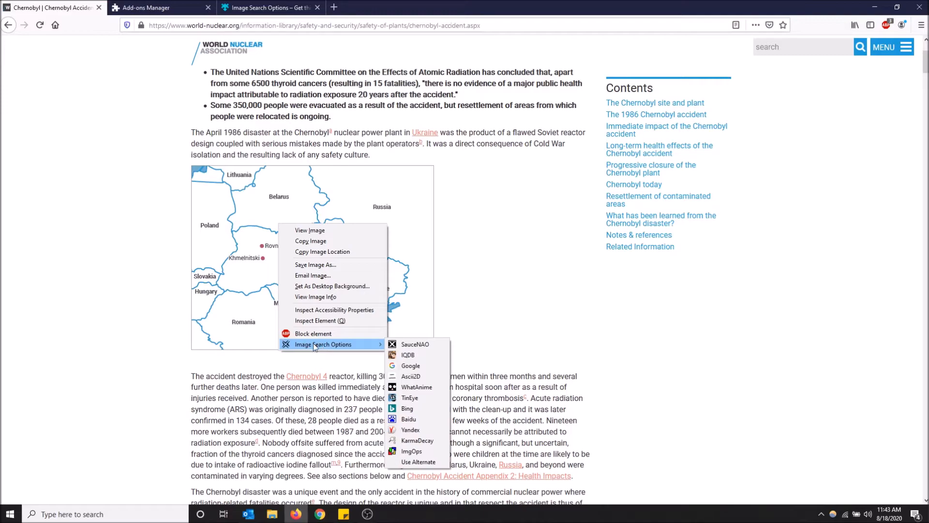
mouse_move(418, 354)
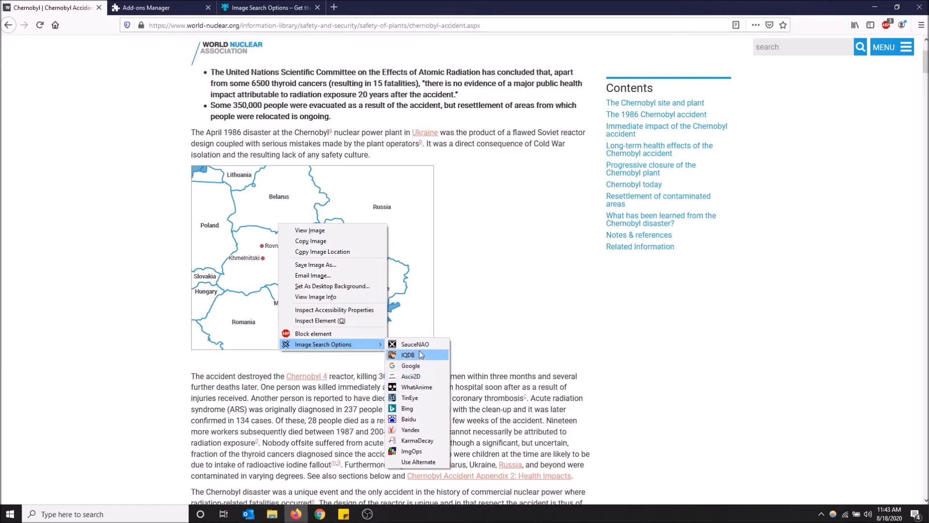
mouse_move(415, 419)
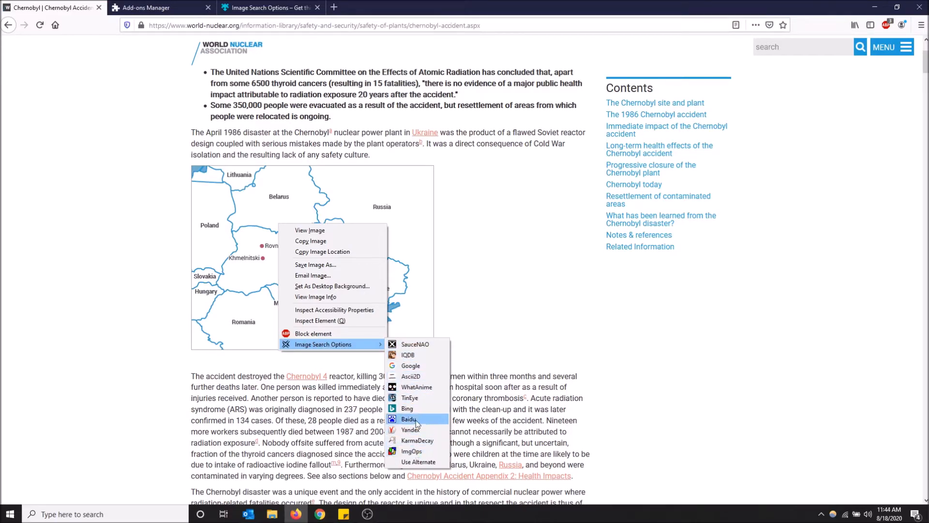
mouse_move(410, 364)
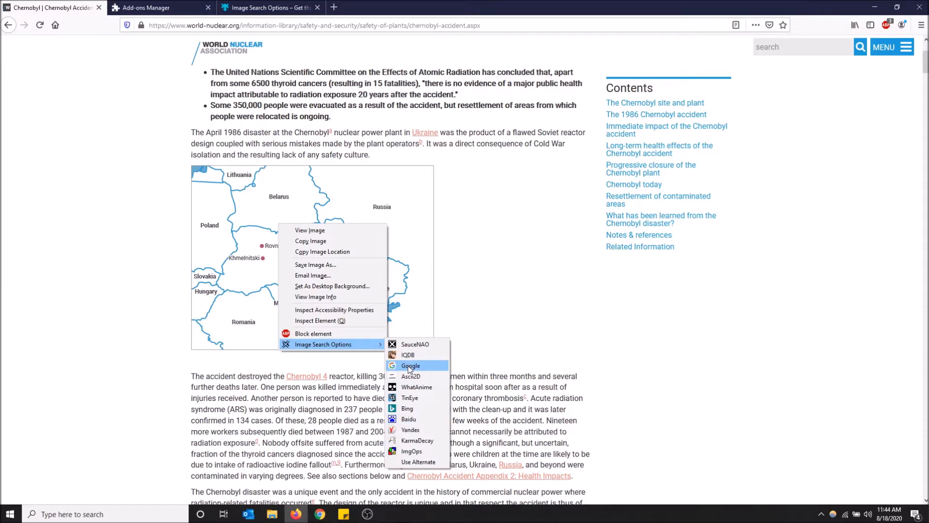
Run a Google reverse image search on the Chernobyl region map via Image Search Options.
click(410, 365)
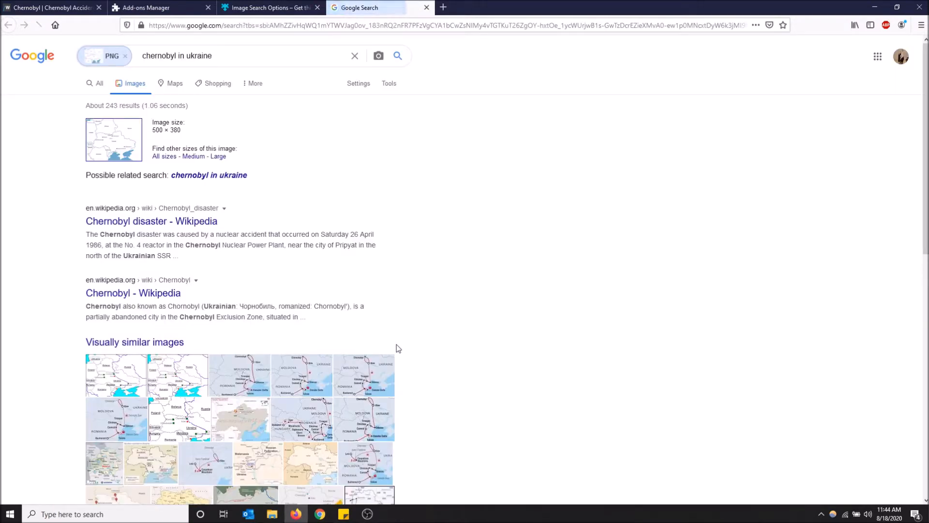
mouse_move(299, 231)
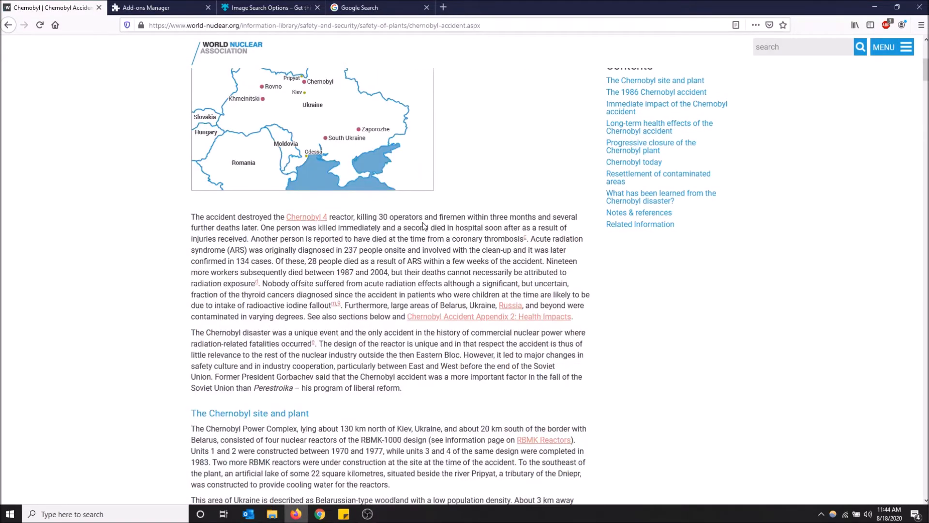
Run a Google reverse image search on the RBMK 1000 reactor diagram.
scroll(down, 3)
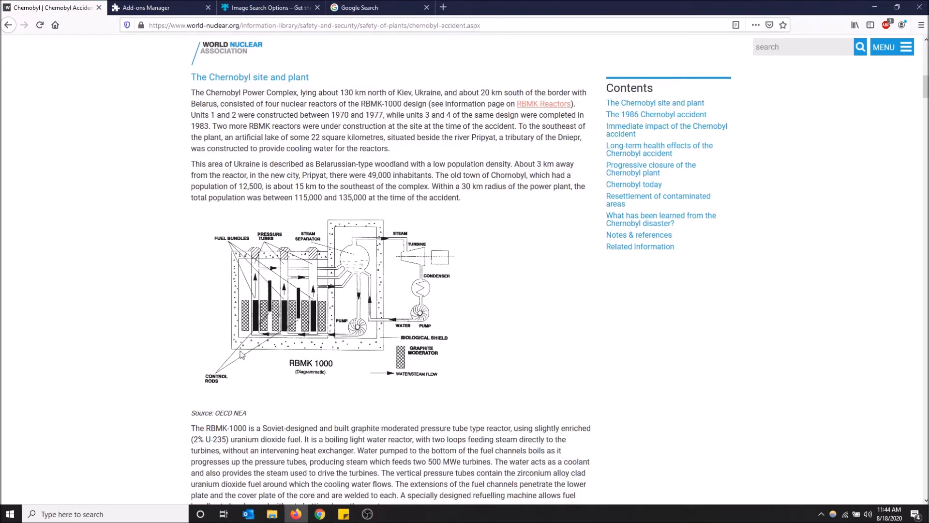
mouse_move(291, 326)
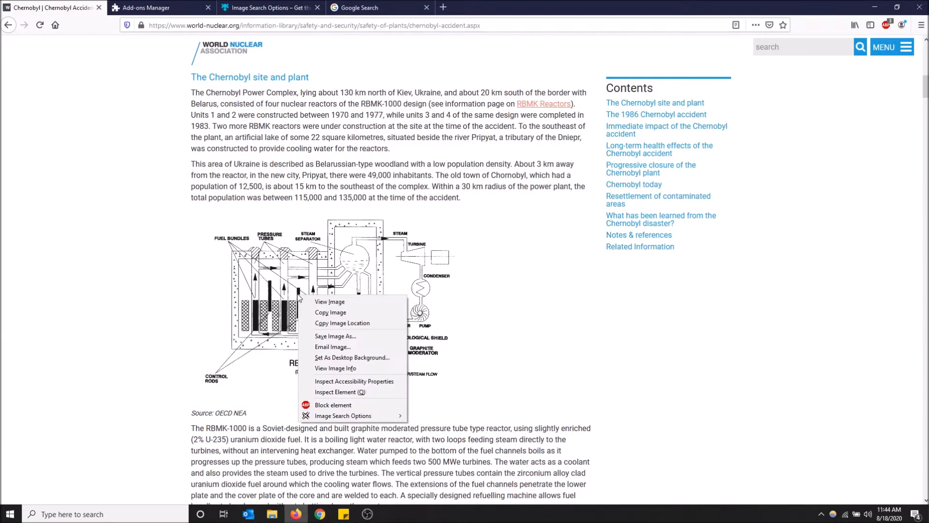
mouse_move(344, 416)
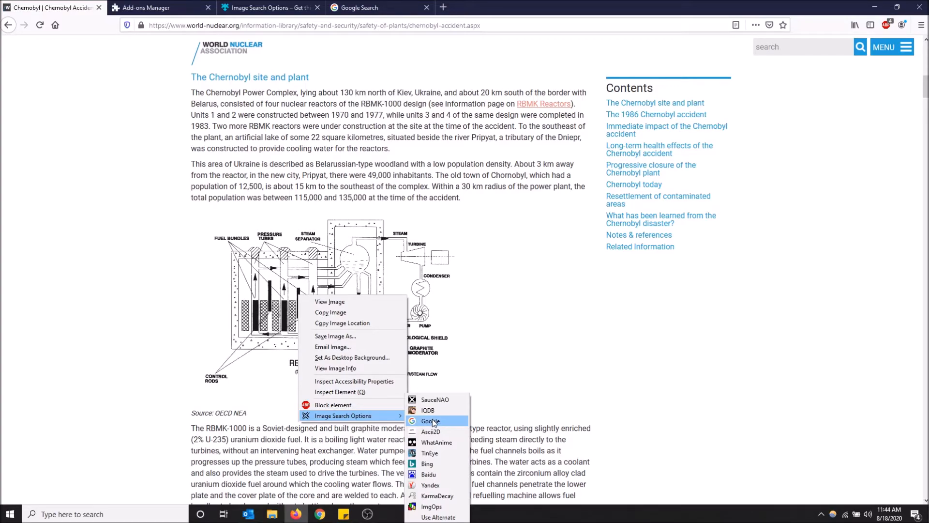
click(430, 421)
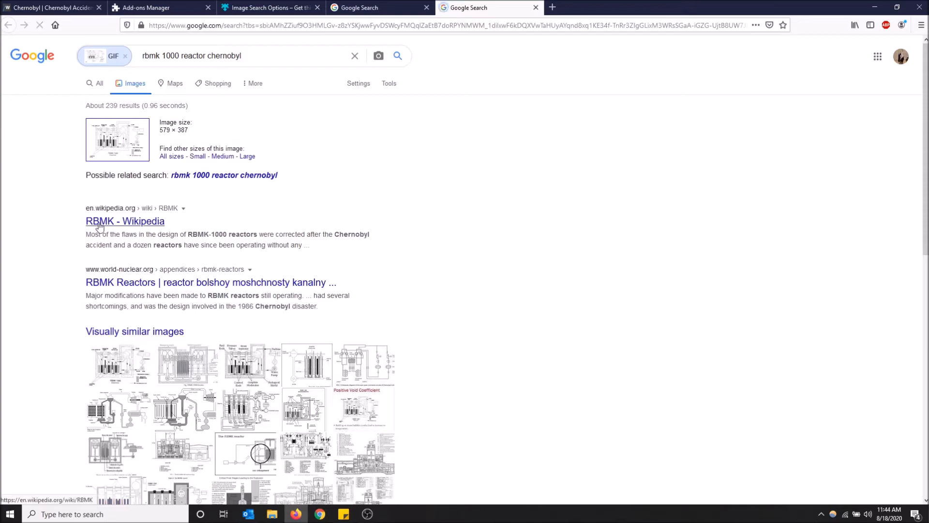
scroll(down, 3)
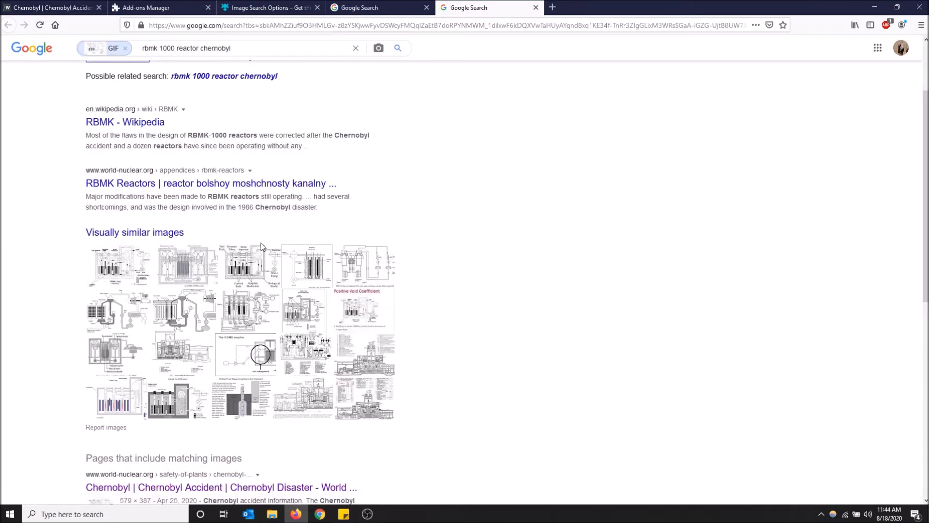
mouse_move(409, 349)
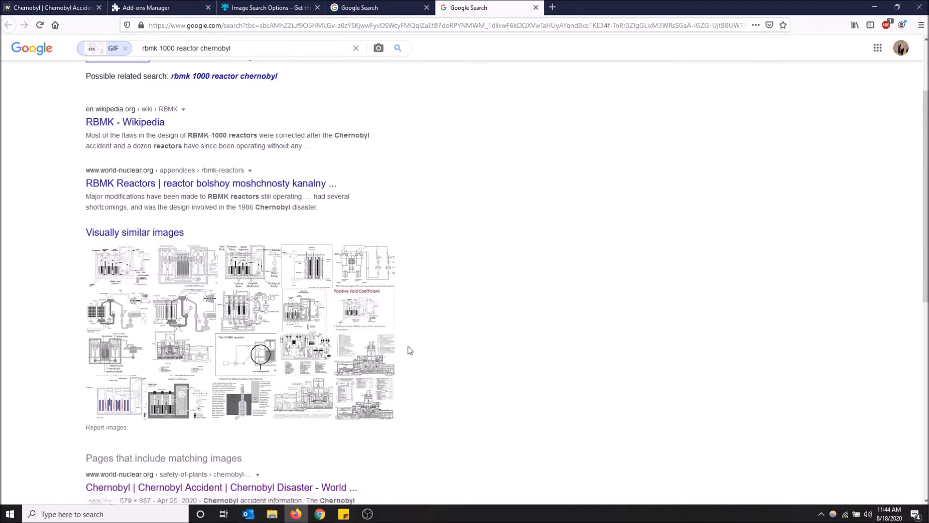
scroll(down, 3)
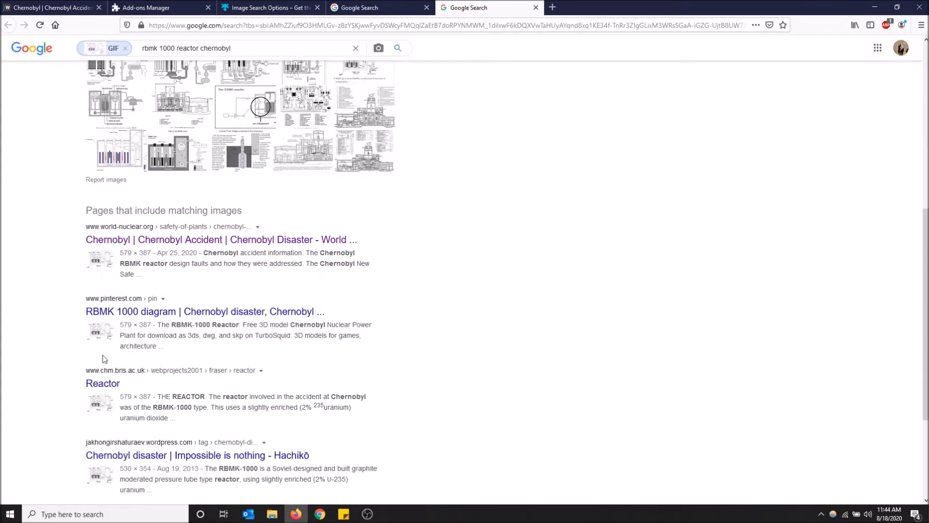
scroll(down, 3)
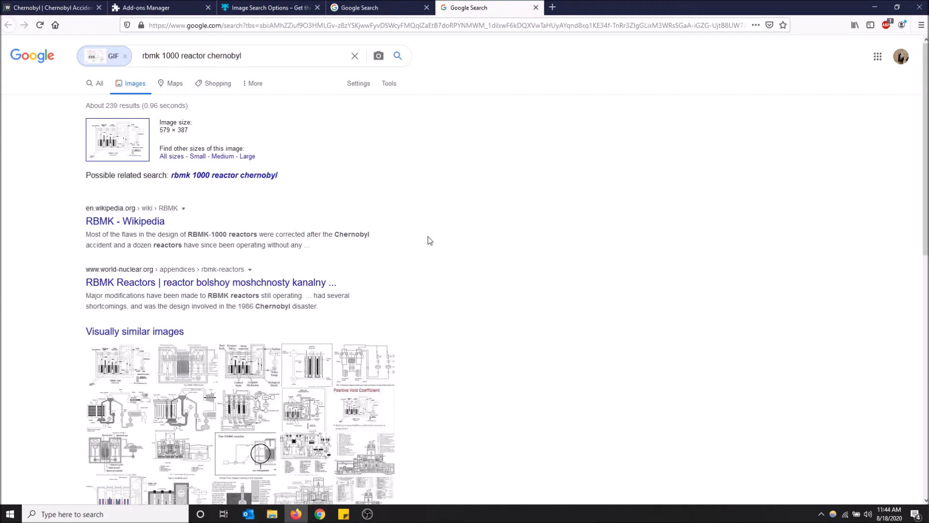
mouse_move(709, 364)
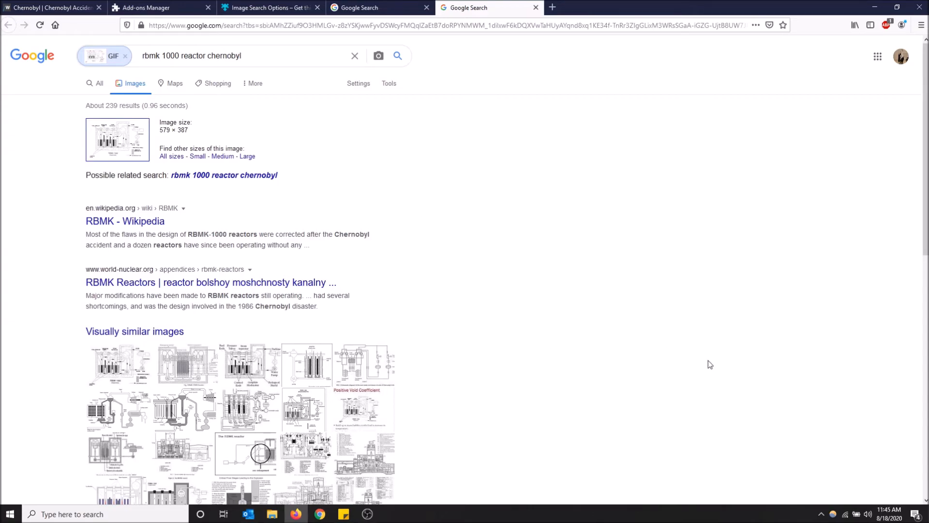